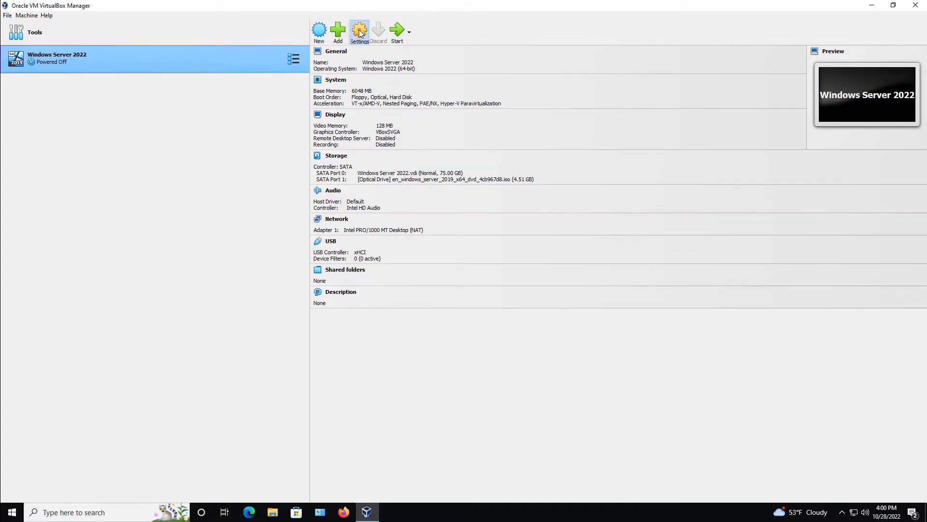
Set Shared Clipboard and Drag'n'Drop to Bidirectional under General > Advanced and save.
click(359, 32)
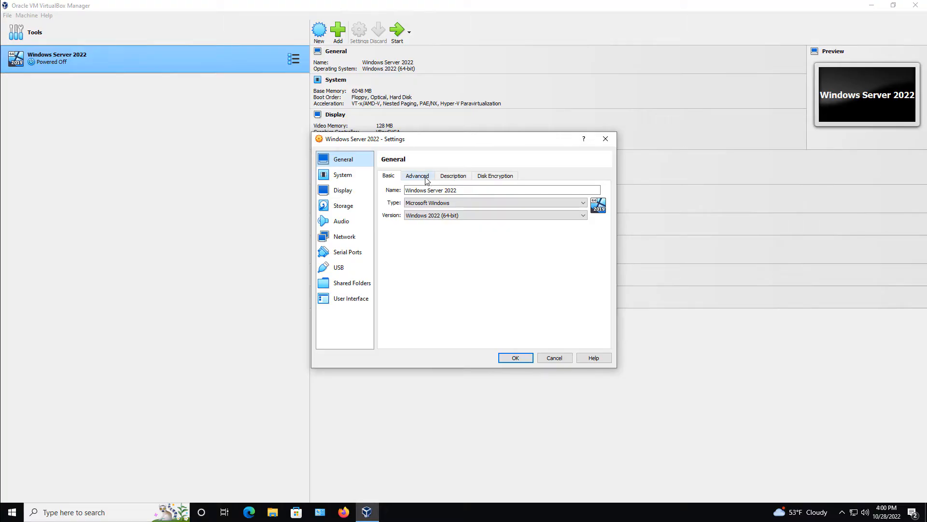
click(417, 176)
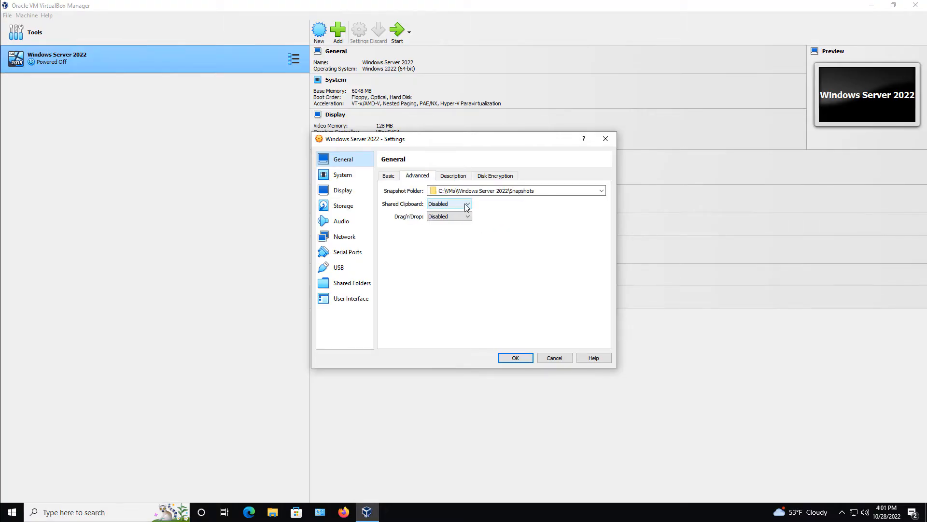
click(467, 203)
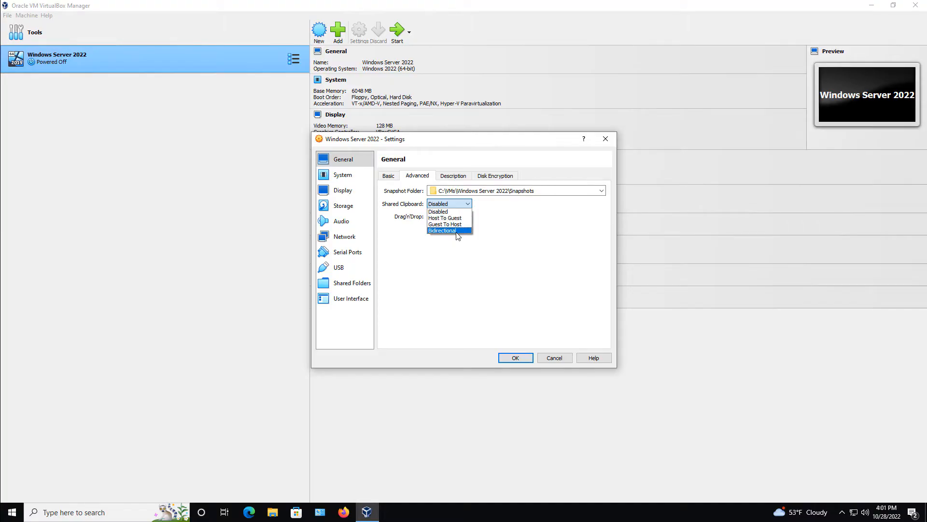
mouse_move(445, 218)
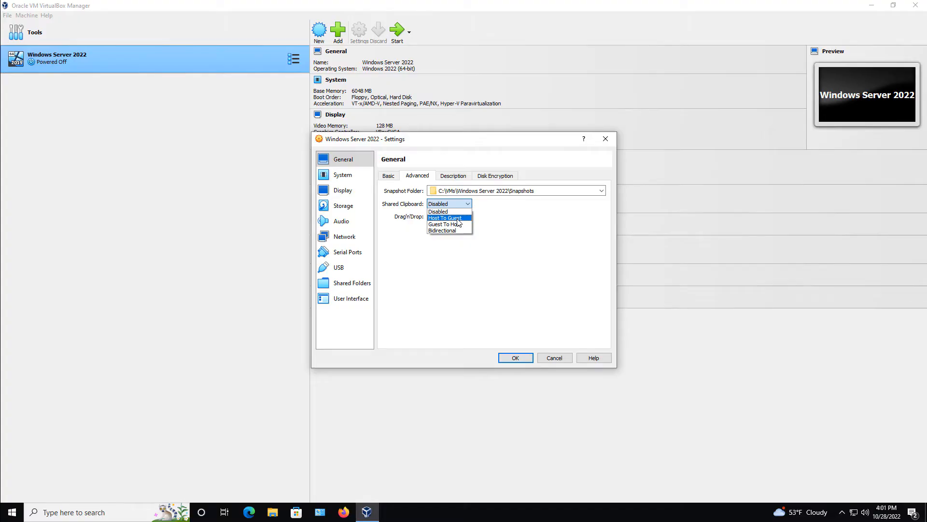
mouse_move(444, 224)
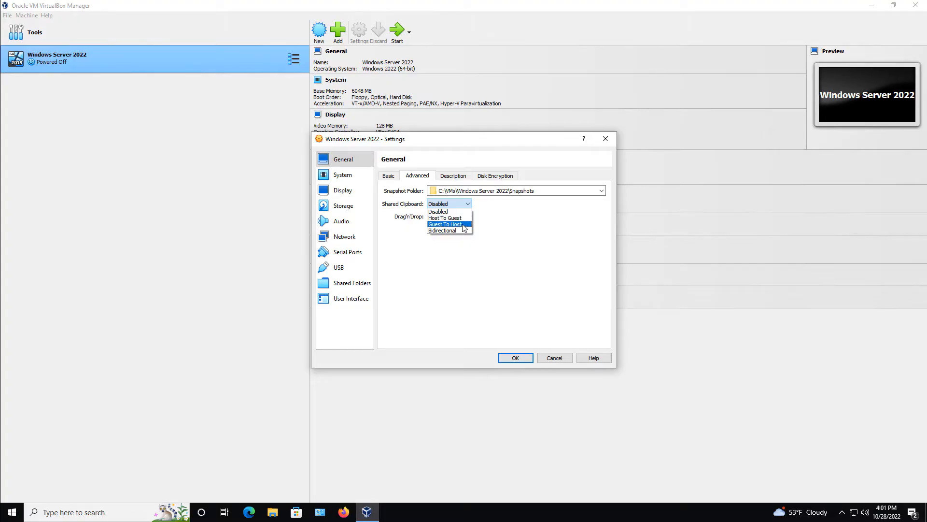
mouse_move(442, 231)
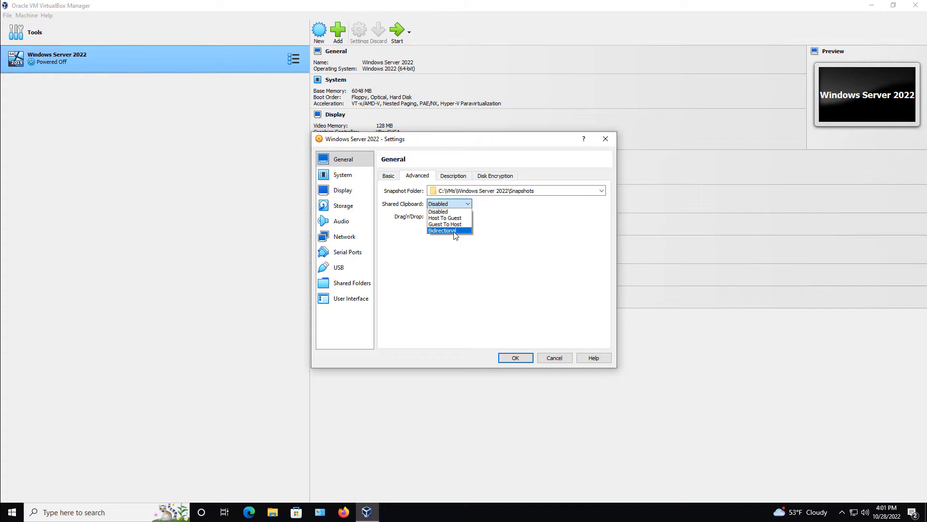
click(442, 231)
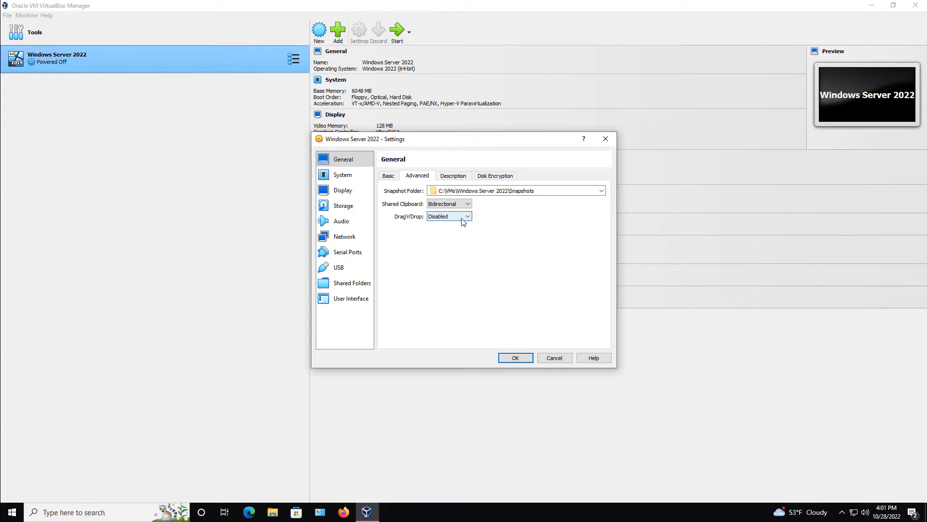
click(449, 215)
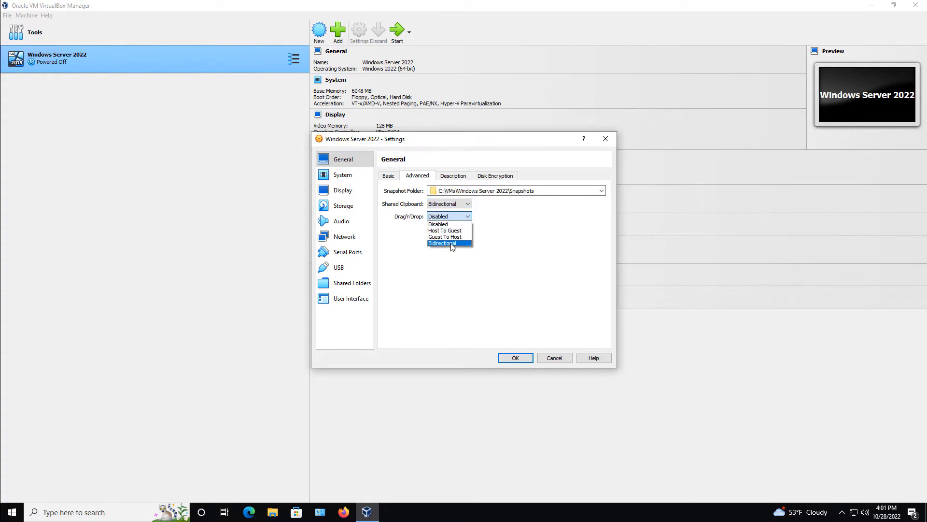
click(437, 224)
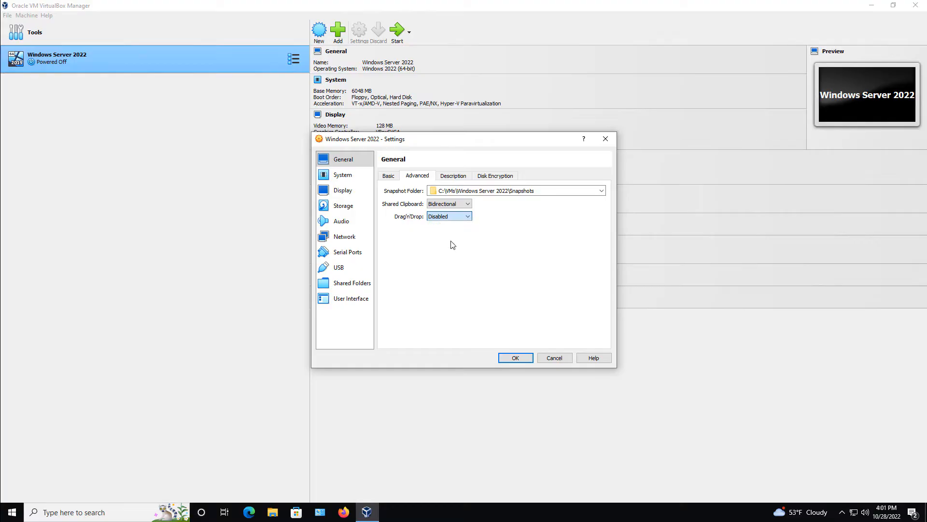
click(448, 216)
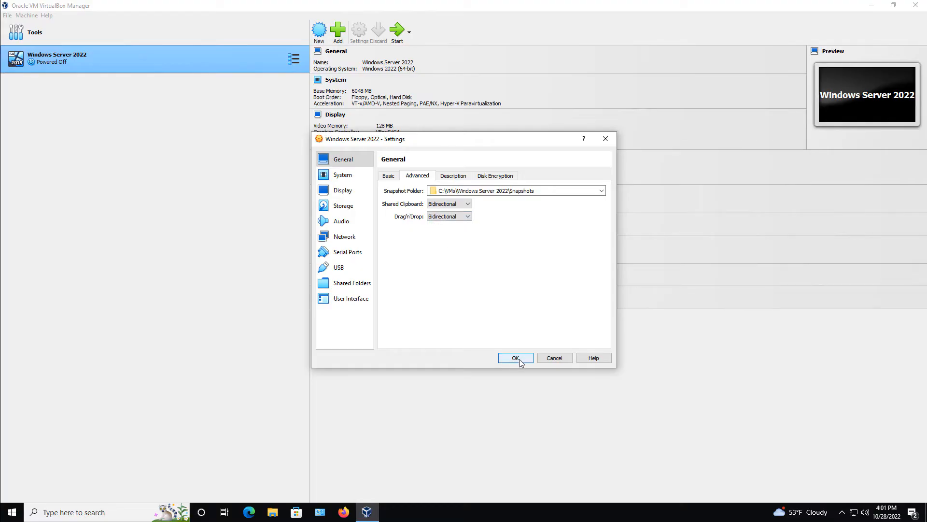
click(514, 358)
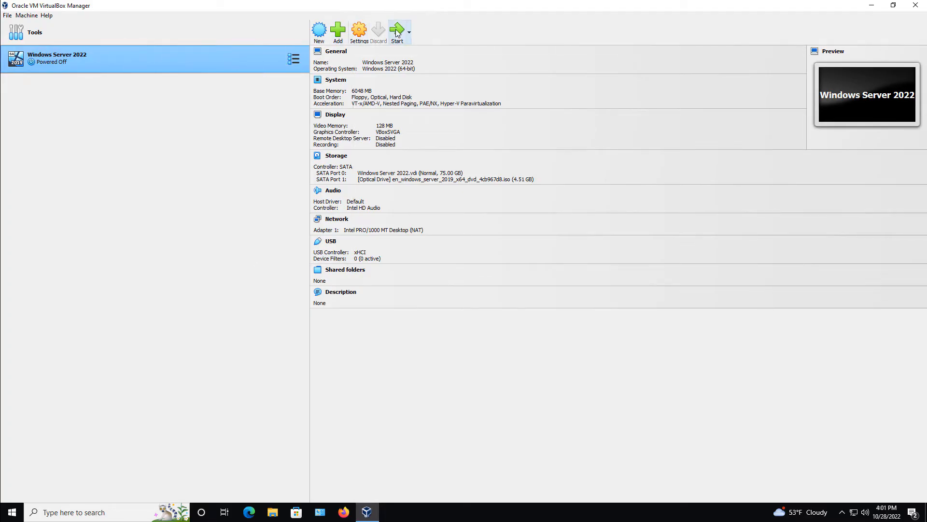
Start the Windows Server 2022 VM and check its Devices sharing options.
click(396, 32)
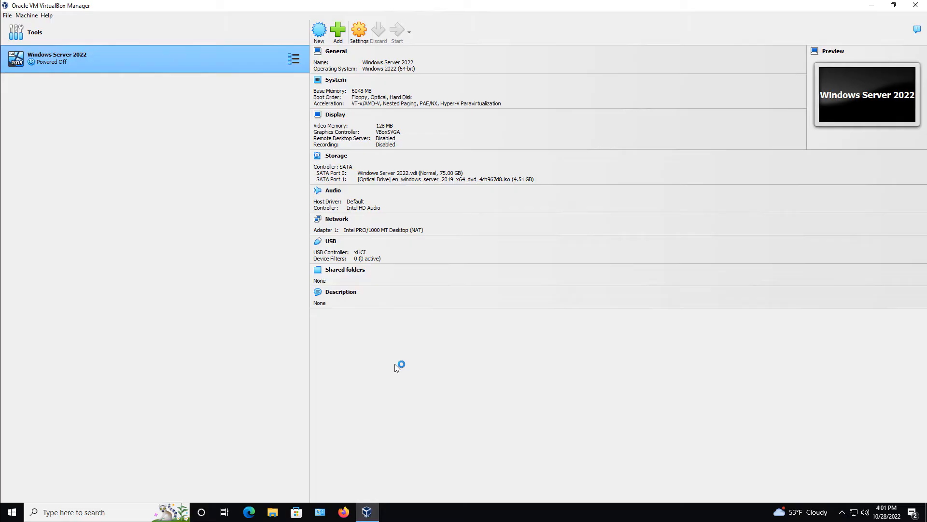
click(397, 31)
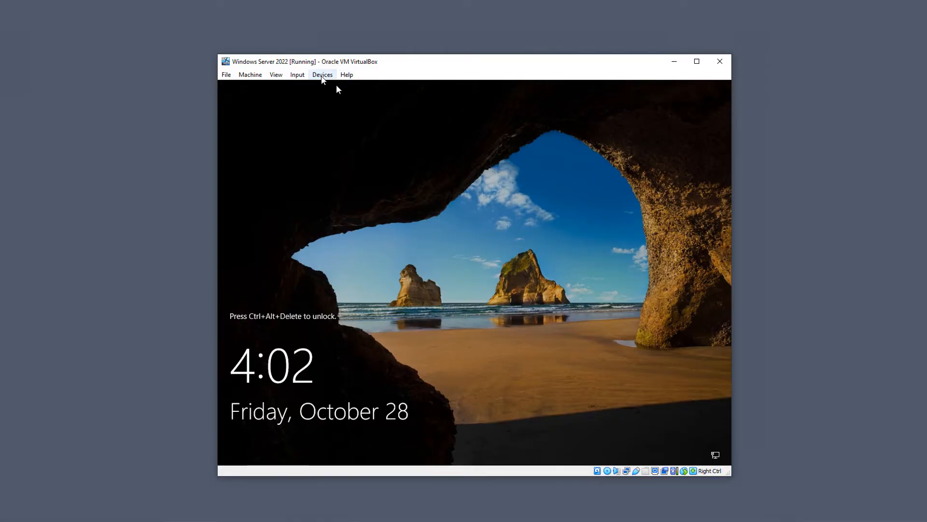
click(322, 74)
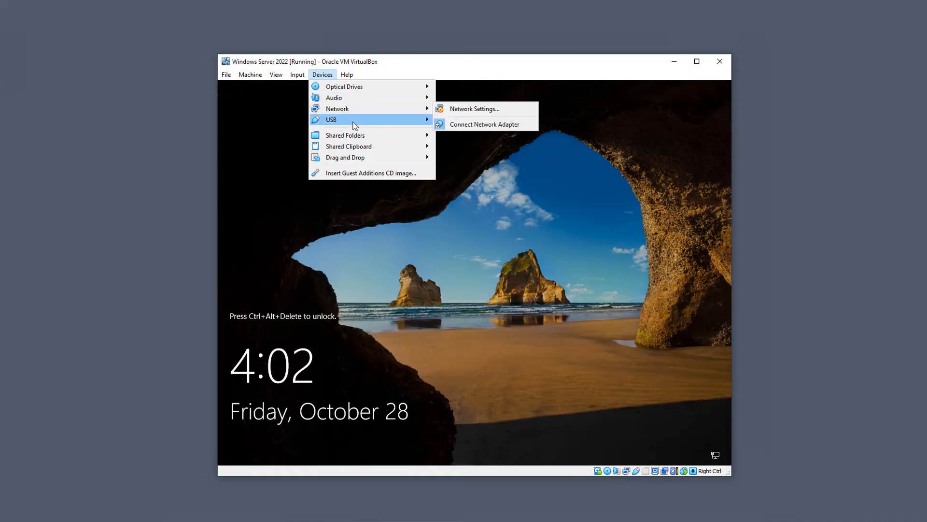
mouse_move(348, 146)
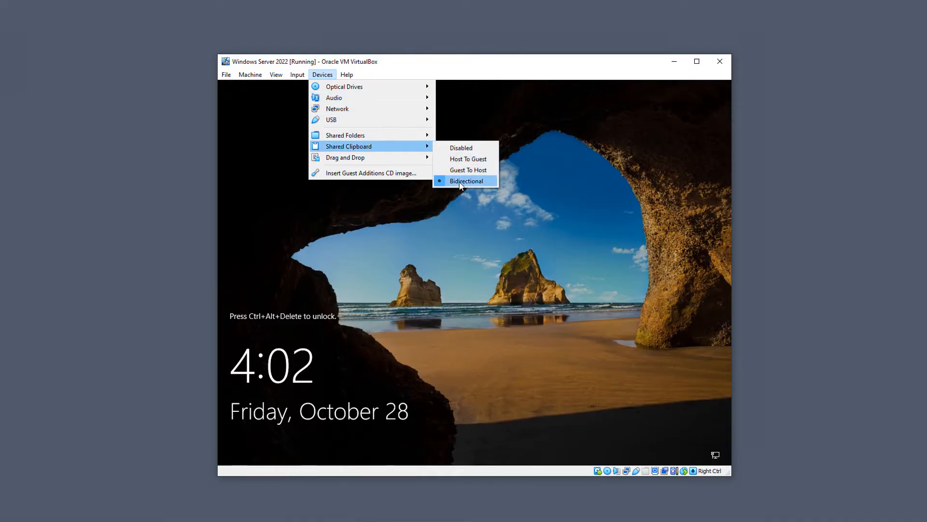
mouse_move(345, 157)
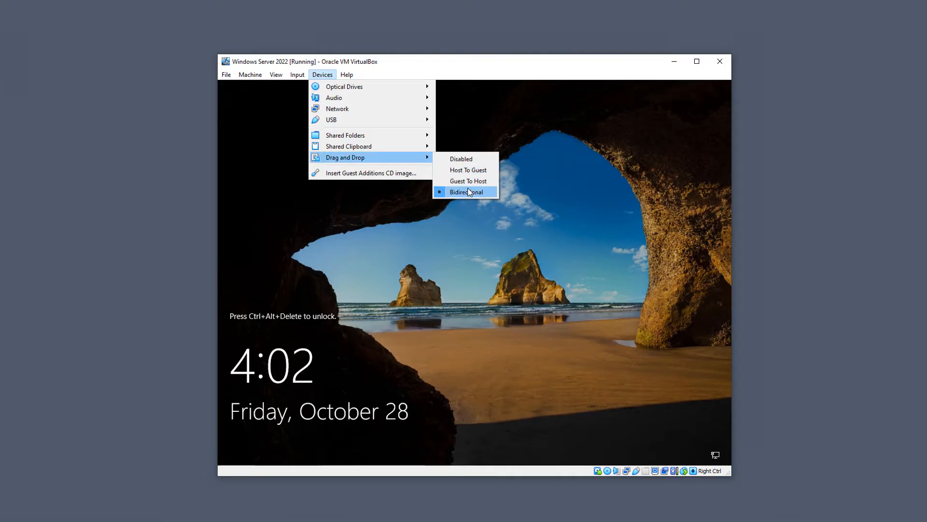
mouse_move(345, 135)
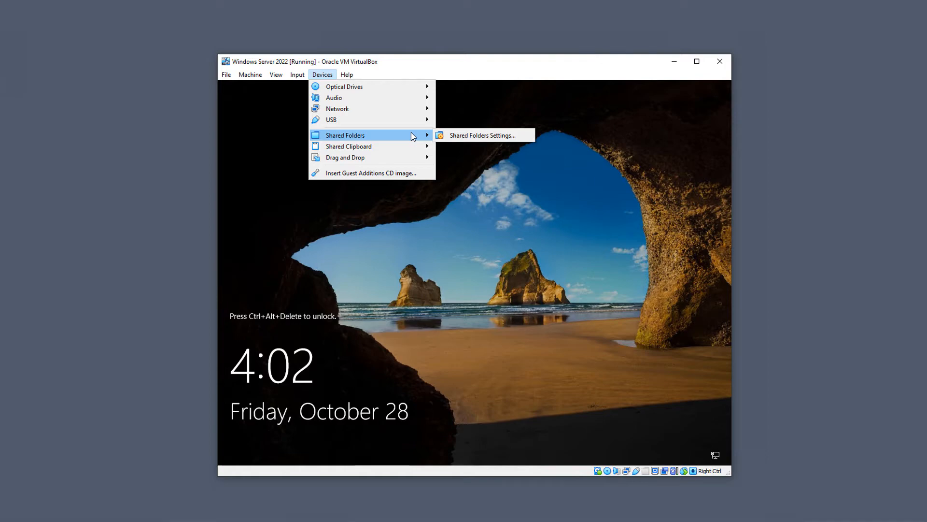
mouse_move(348, 146)
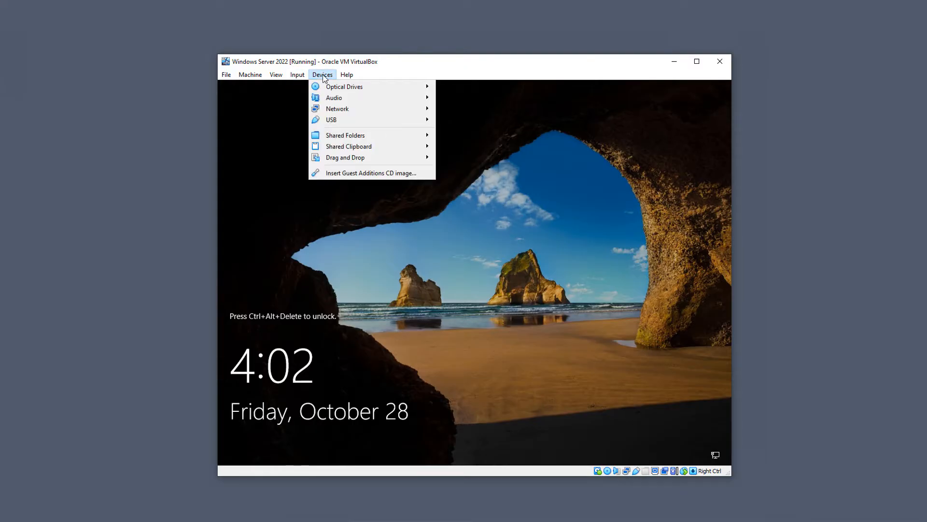
Send Ctrl+Alt+Del to the guest to unlock its sign-in screen.
click(298, 74)
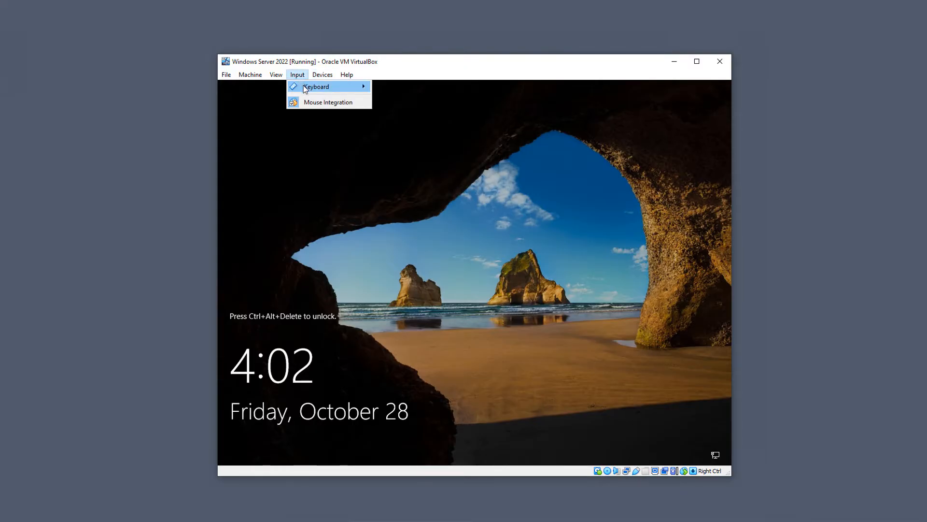
click(345, 224)
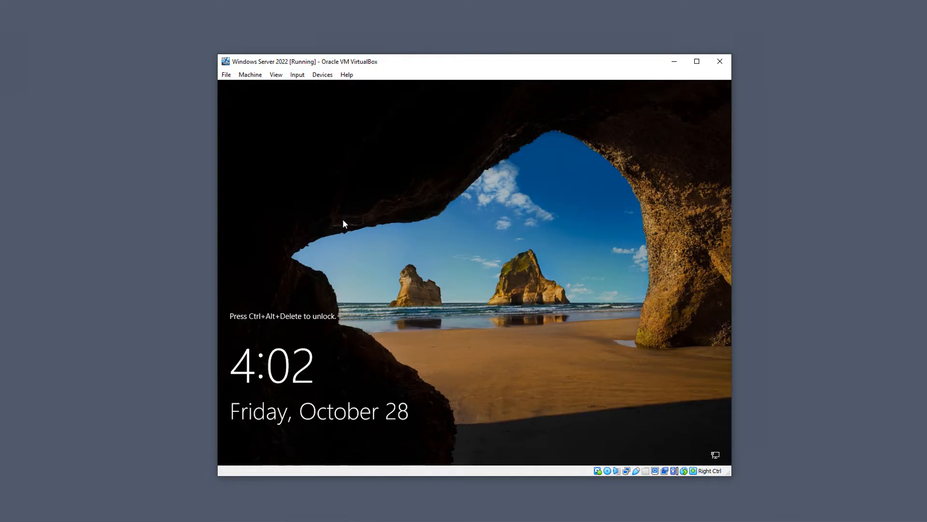
key(ctrl+alt+delete)
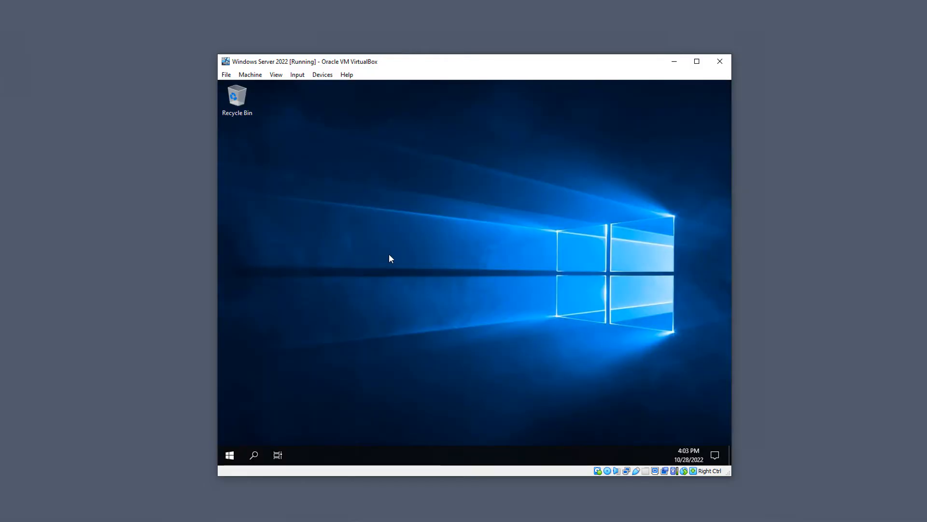
Glance at the running VM's Devices menu and close it.
click(322, 75)
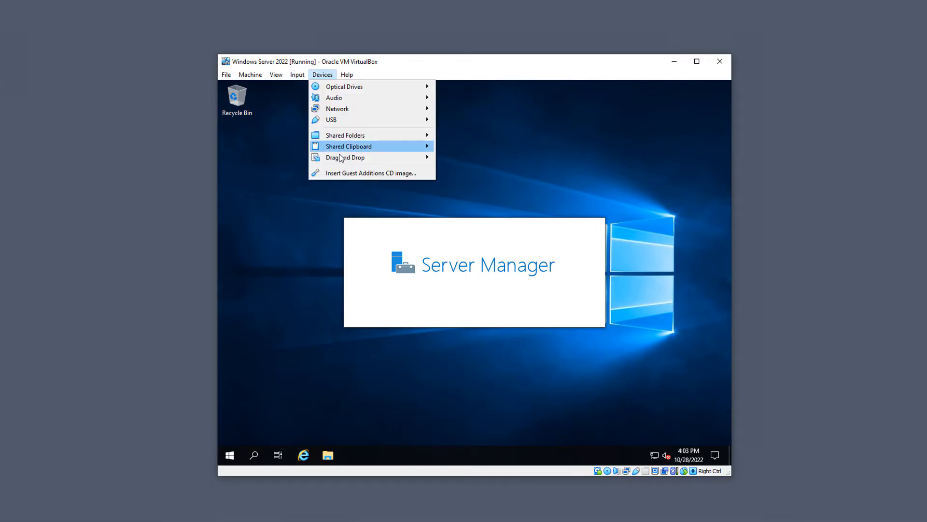
click(340, 170)
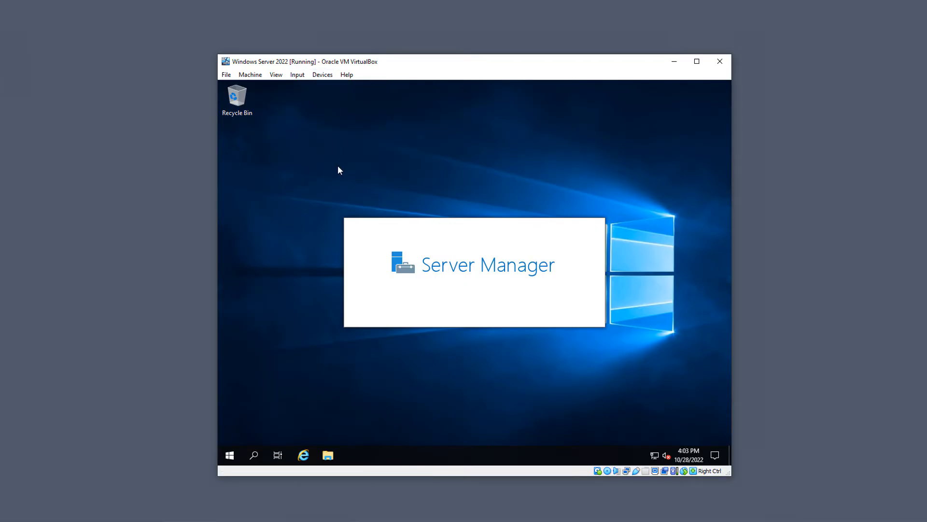
mouse_move(312, 413)
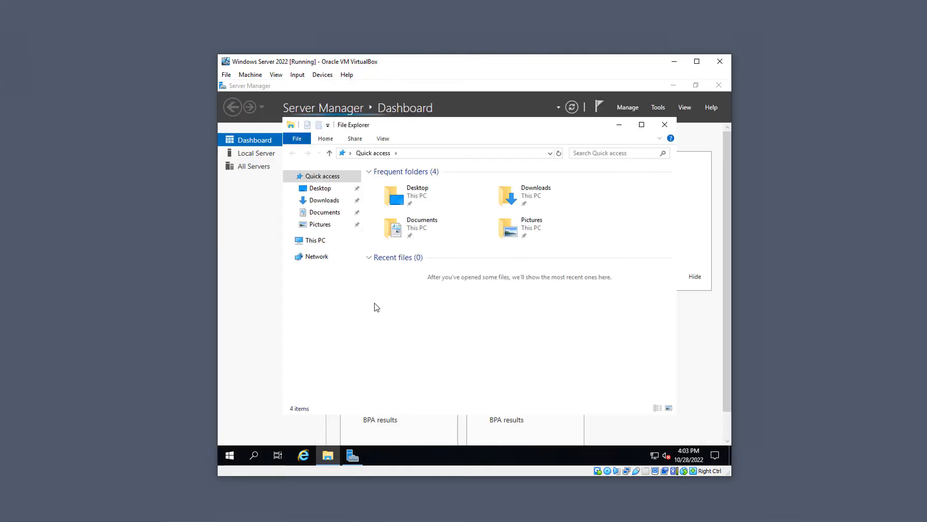
Open the Guest Additions CD drive and run VBoxWindowsAdditions-amd64.
click(315, 240)
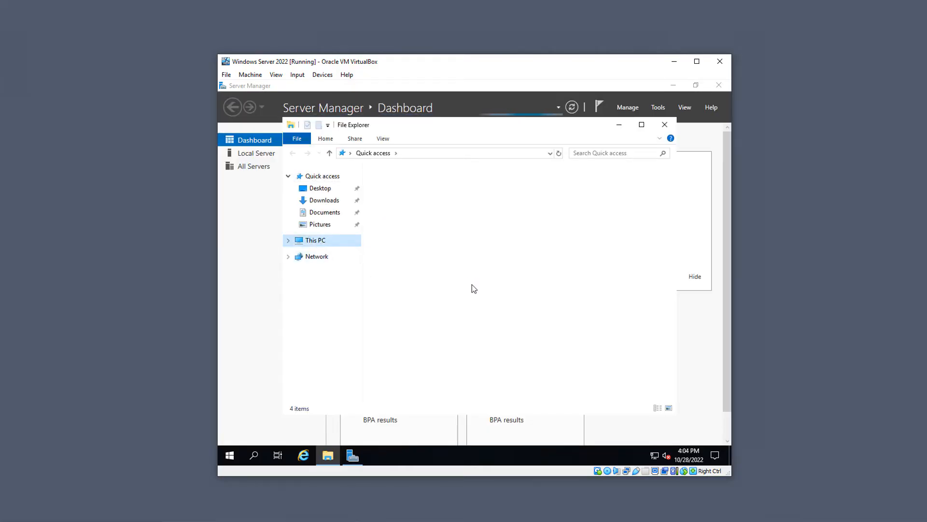
click(315, 241)
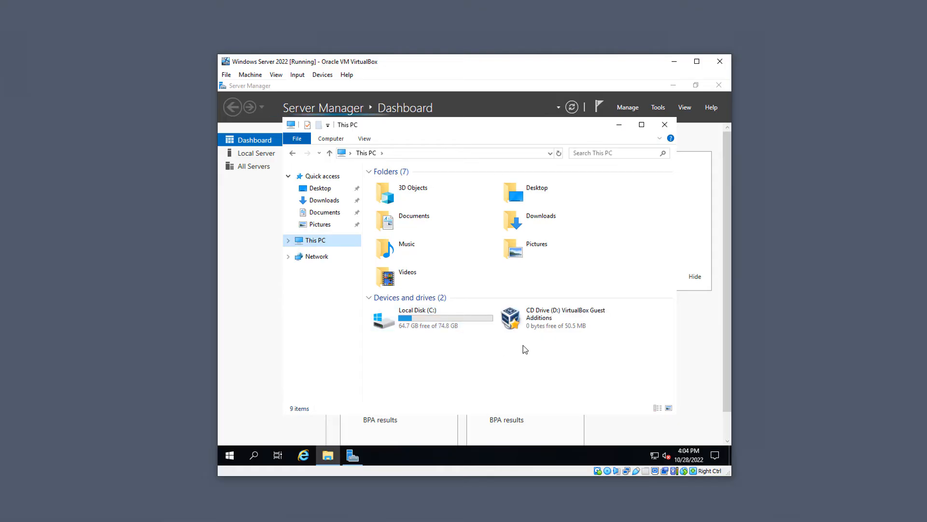
mouse_move(533, 343)
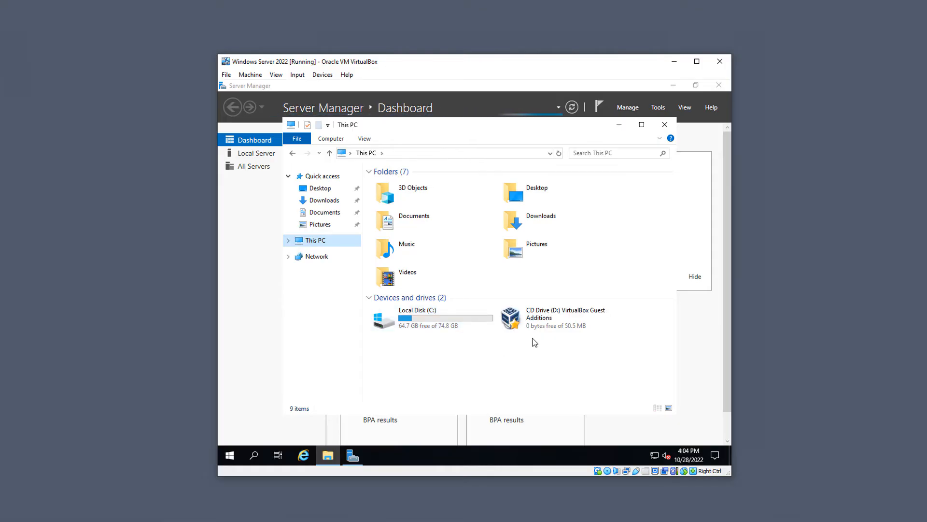
mouse_move(538, 322)
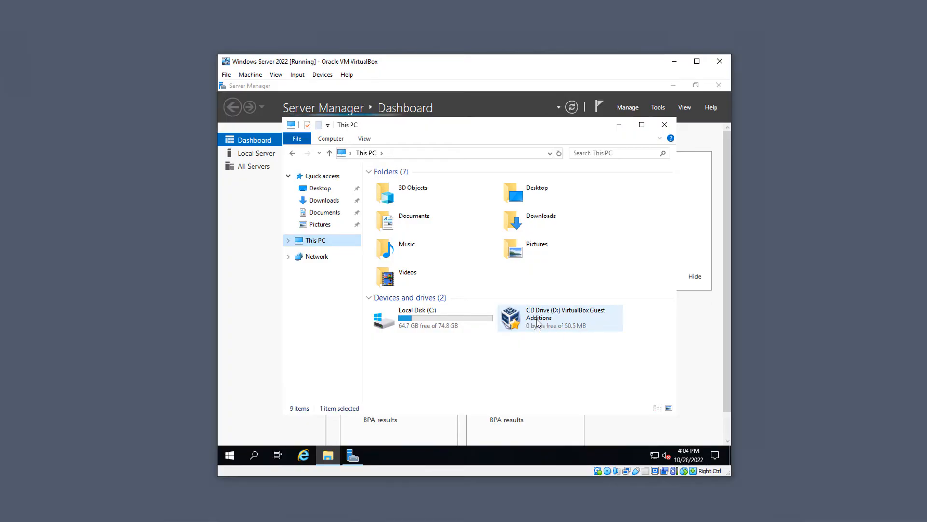
double_click(510, 317)
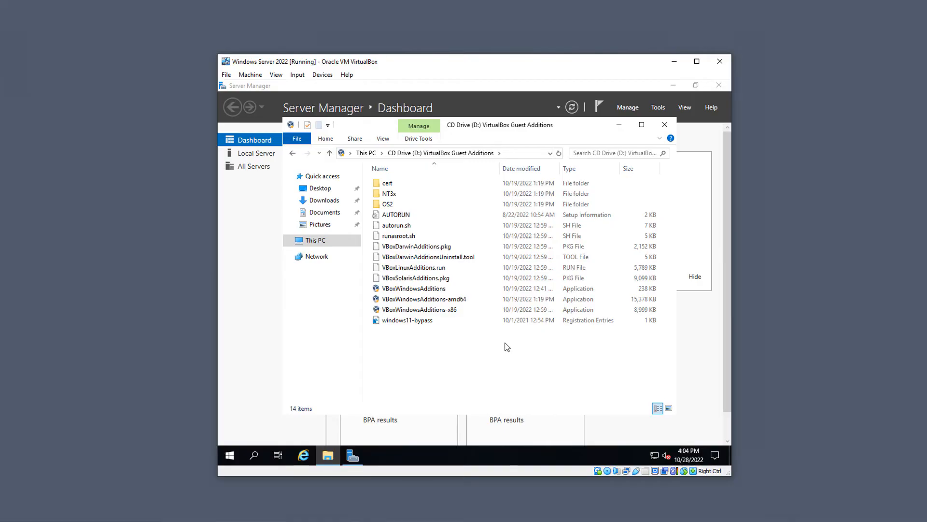
click(434, 299)
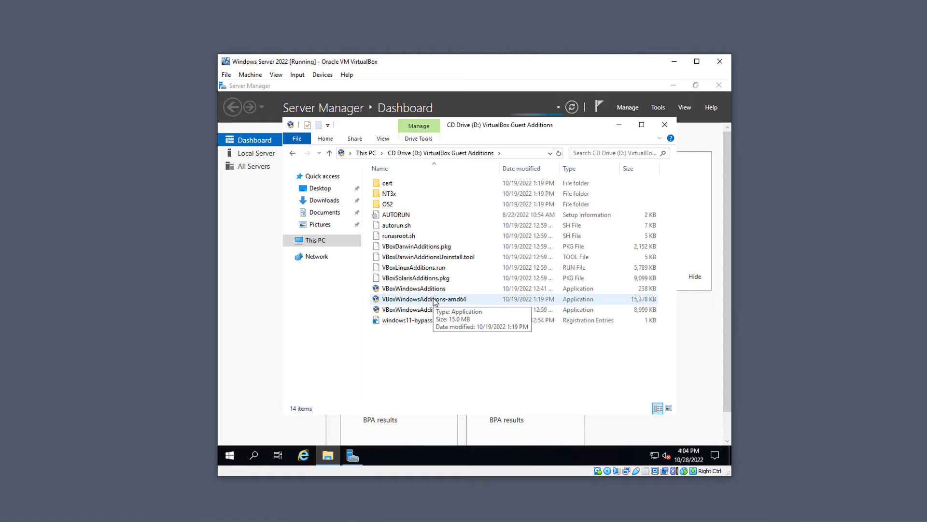
mouse_move(412, 300)
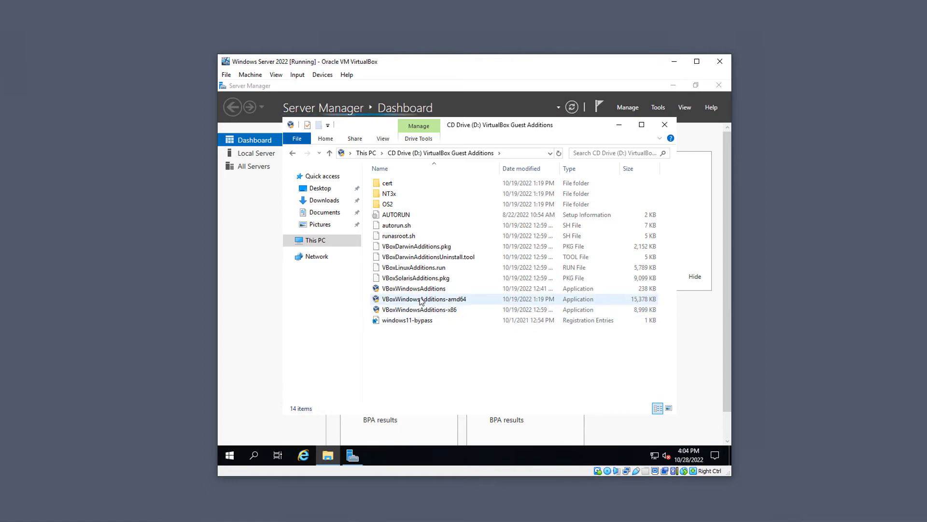
mouse_move(423, 298)
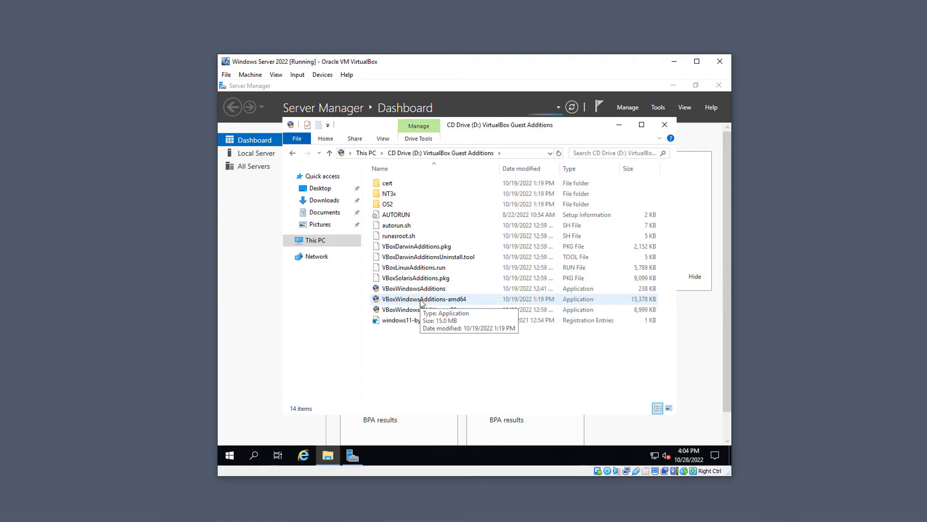
click(424, 299)
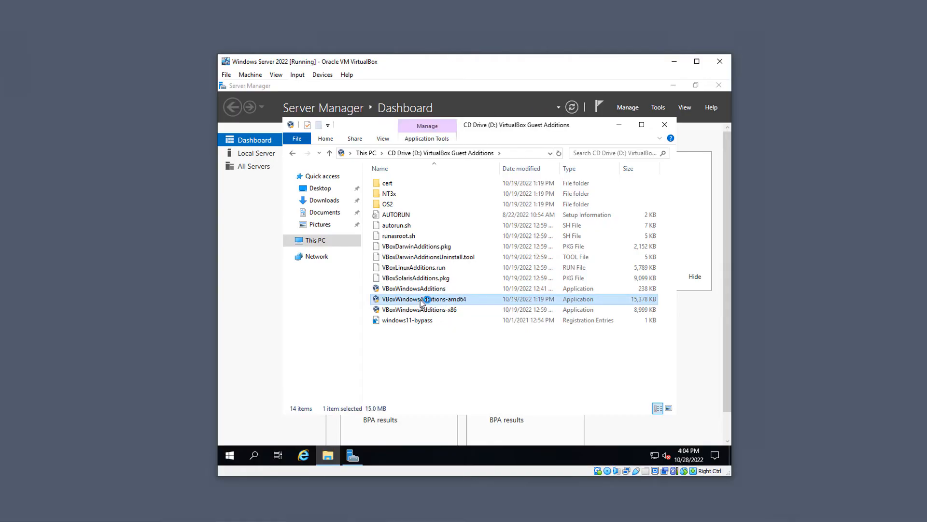
mouse_move(477, 310)
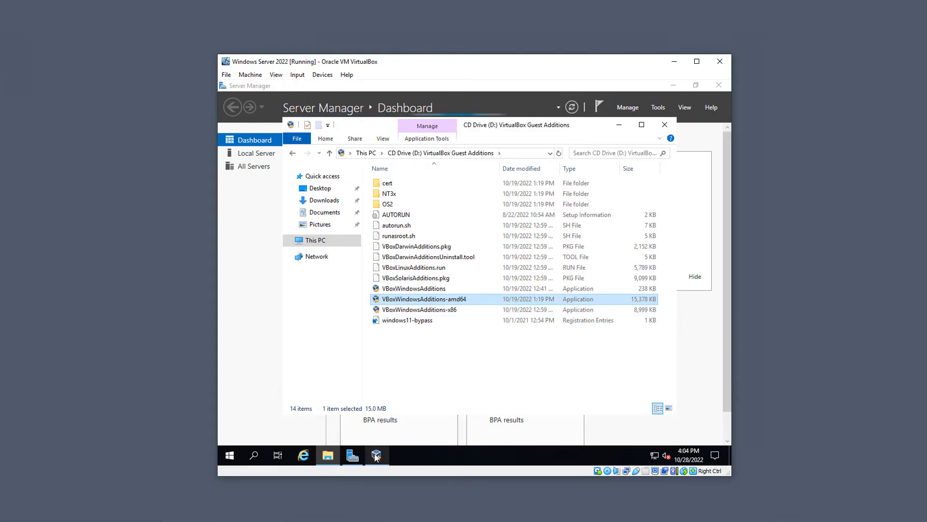
double_click(425, 298)
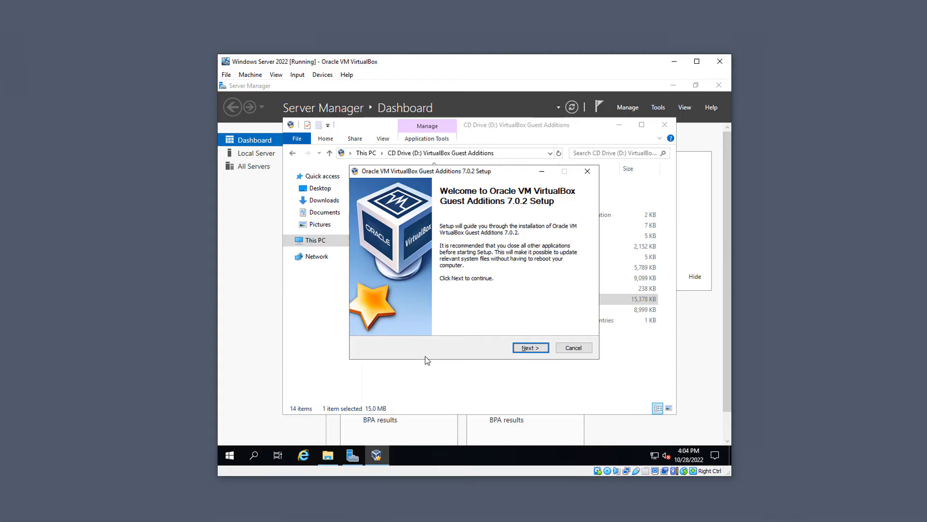
Install Guest Additions 7.0.2 with default components and choose Reboot now.
click(530, 347)
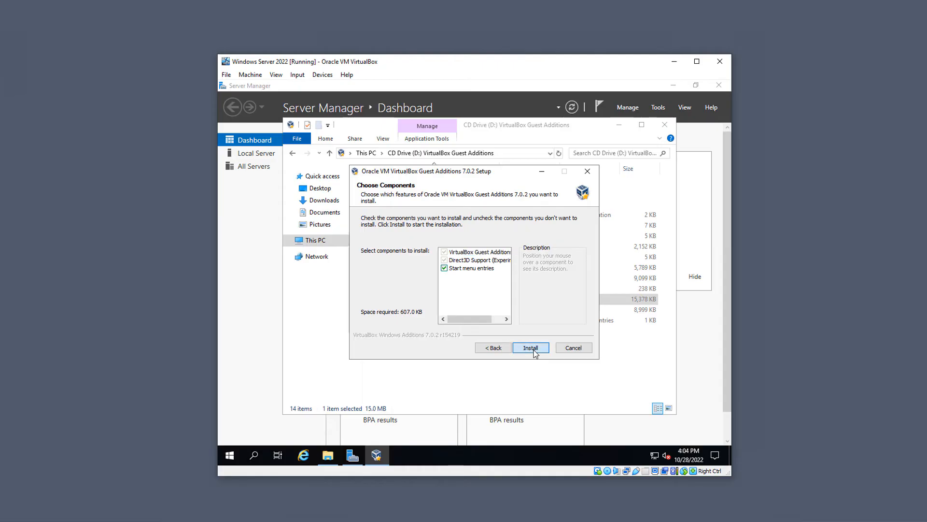
click(529, 347)
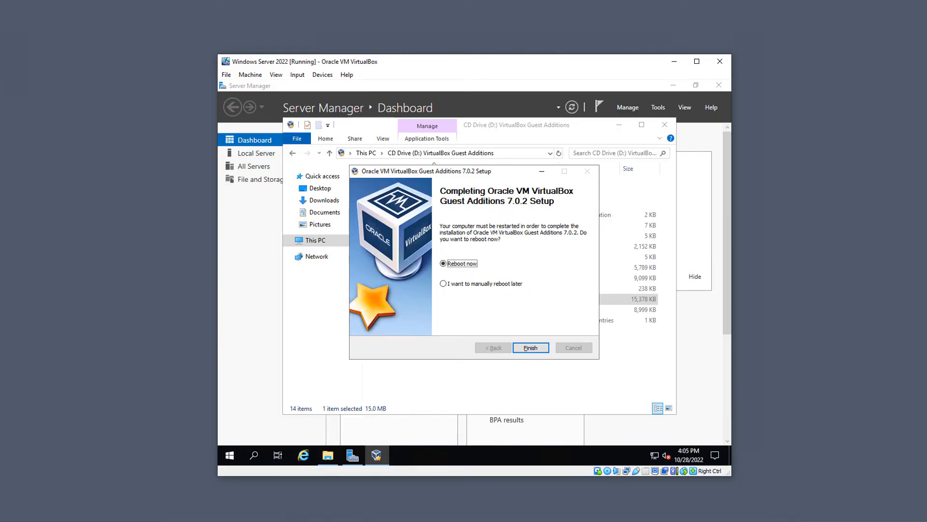
mouse_move(535, 336)
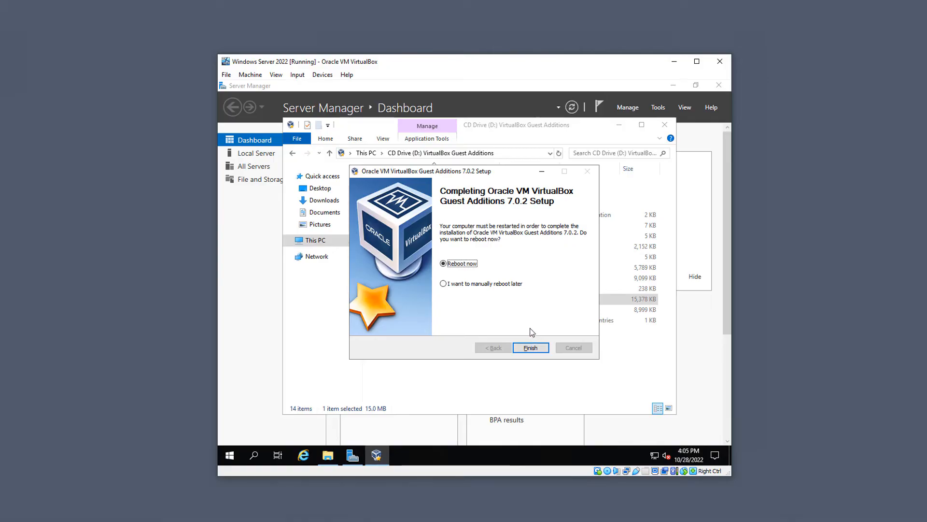
click(530, 348)
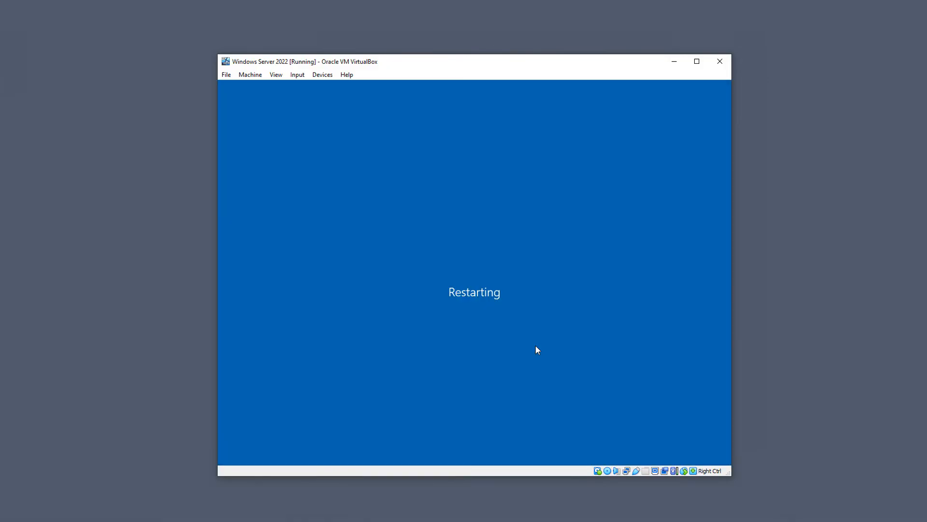
mouse_move(533, 347)
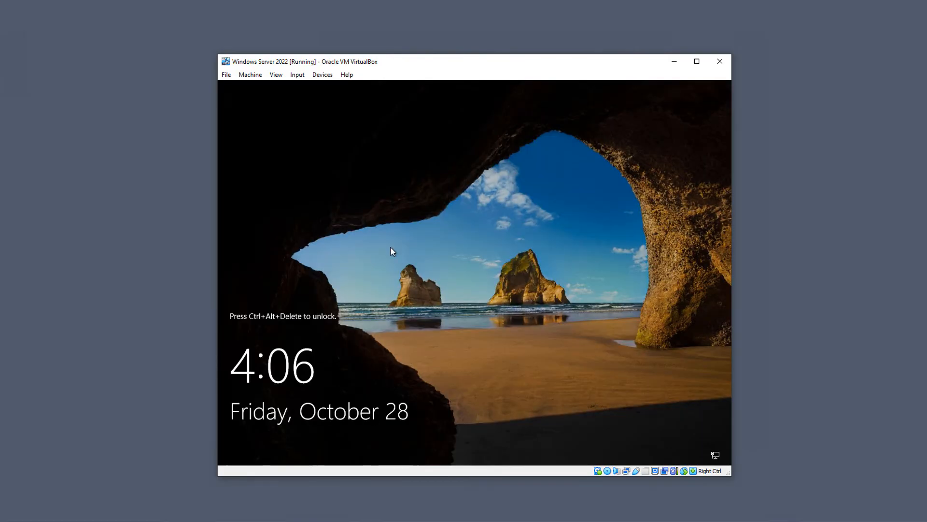
Insert Ctrl-Alt-Del via Input > Keyboard and enter the password to sign in.
click(297, 75)
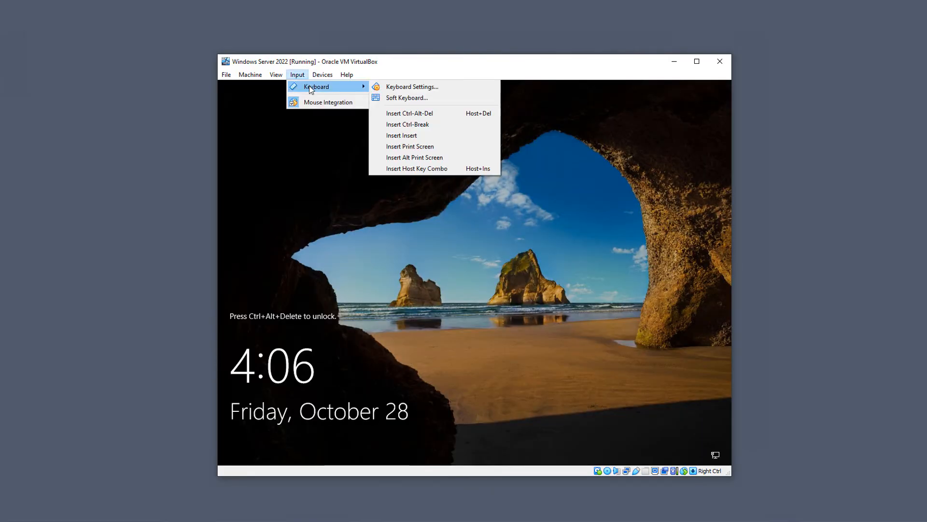
click(447, 262)
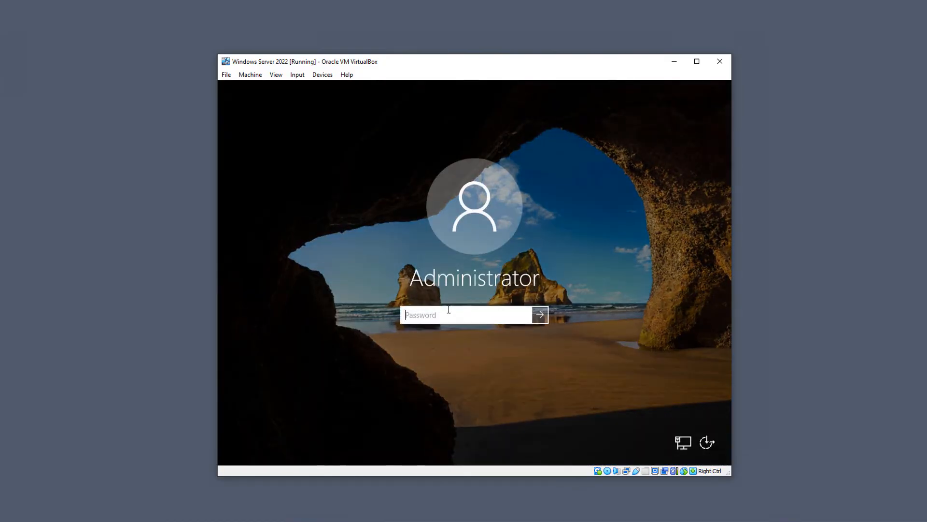
click(537, 315)
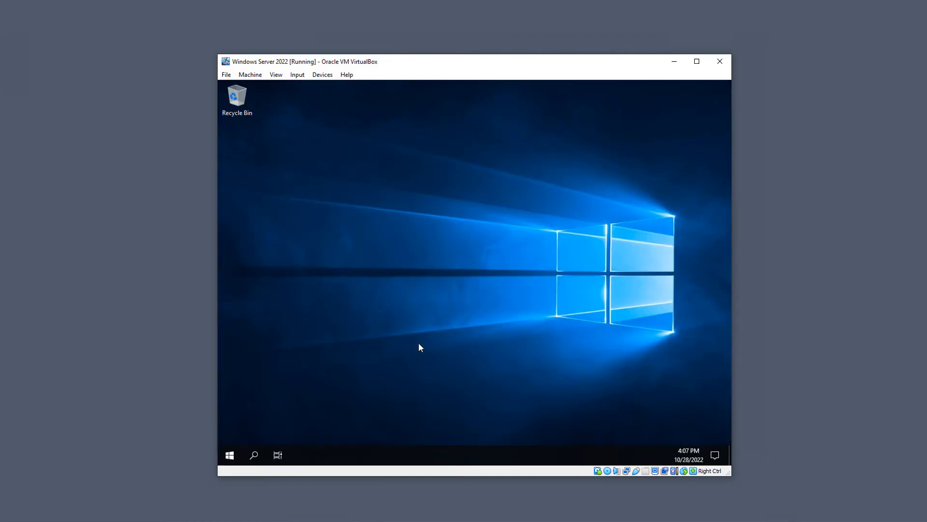
mouse_move(423, 342)
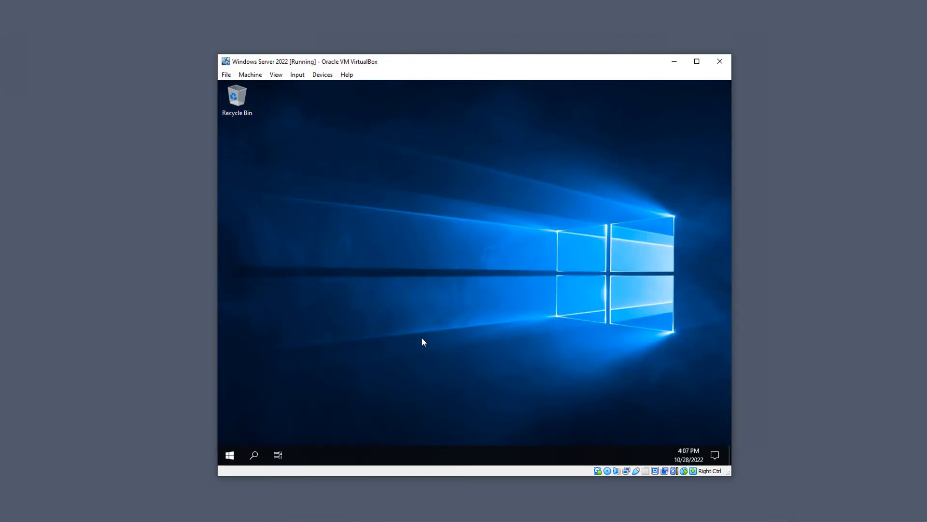
mouse_move(285, 329)
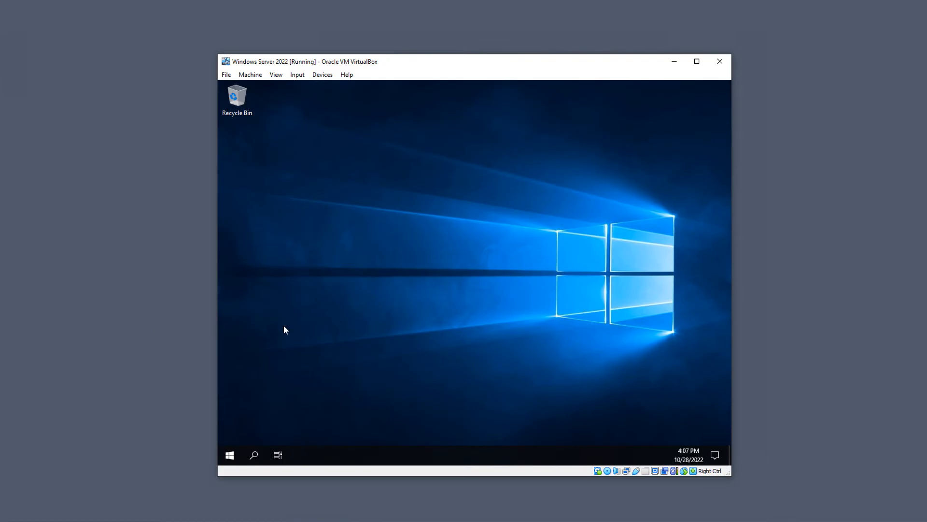
mouse_move(311, 337)
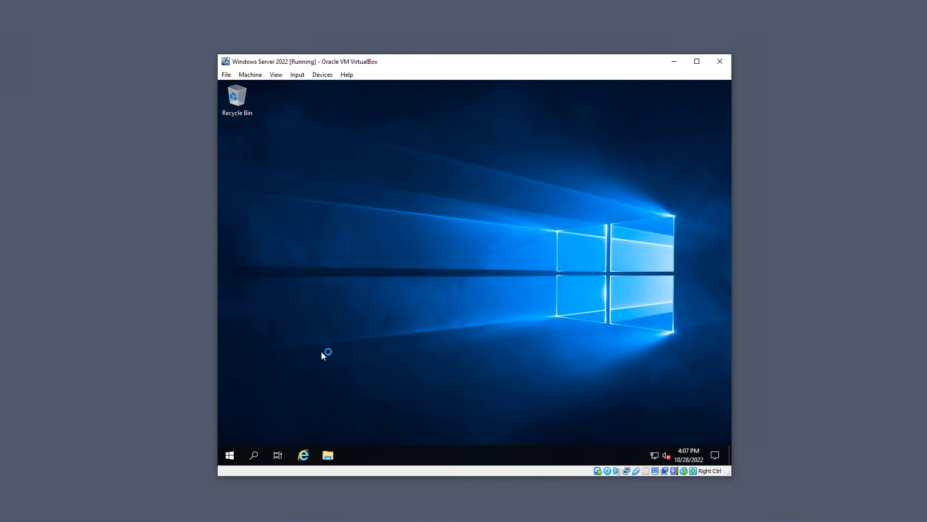
mouse_move(393, 334)
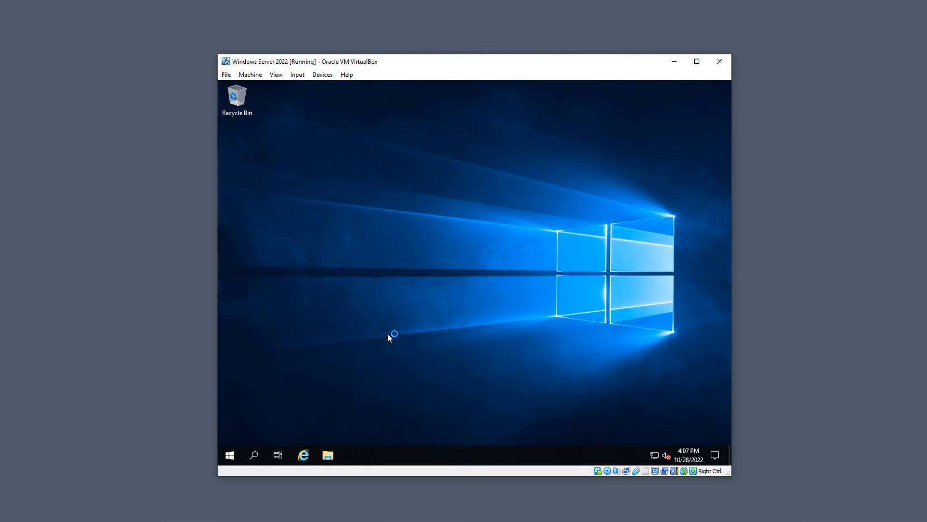
mouse_move(363, 330)
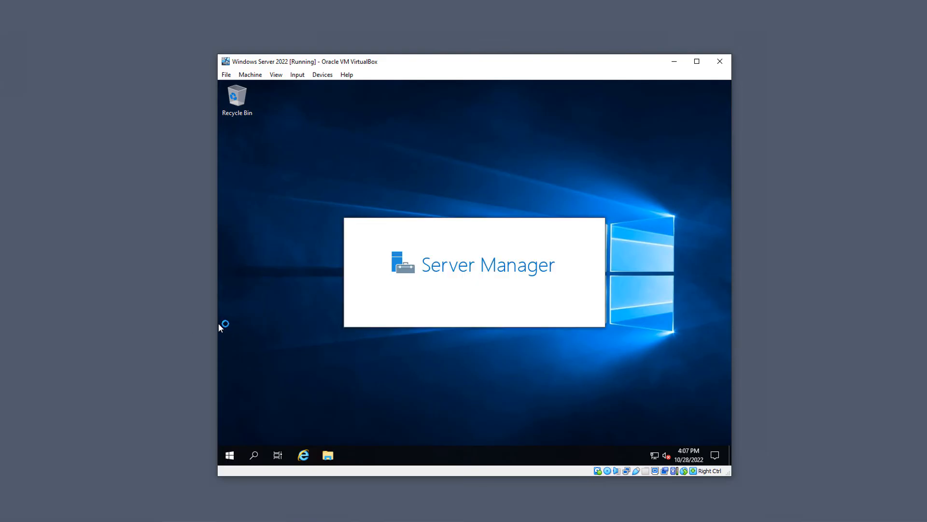
mouse_move(267, 348)
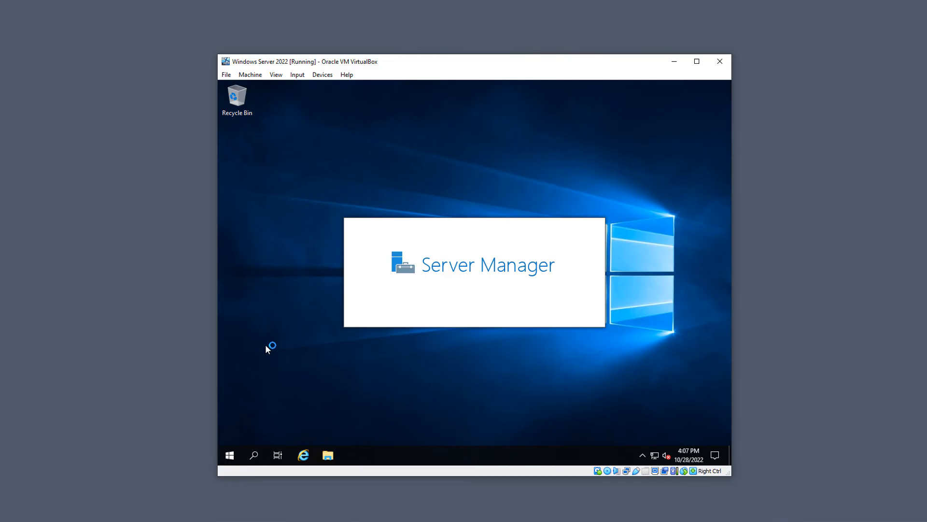
mouse_move(306, 334)
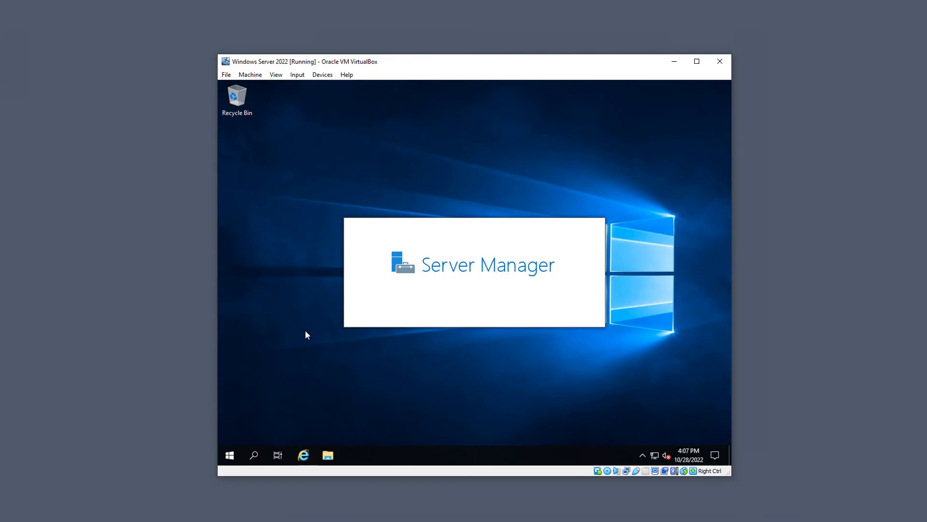
mouse_move(363, 361)
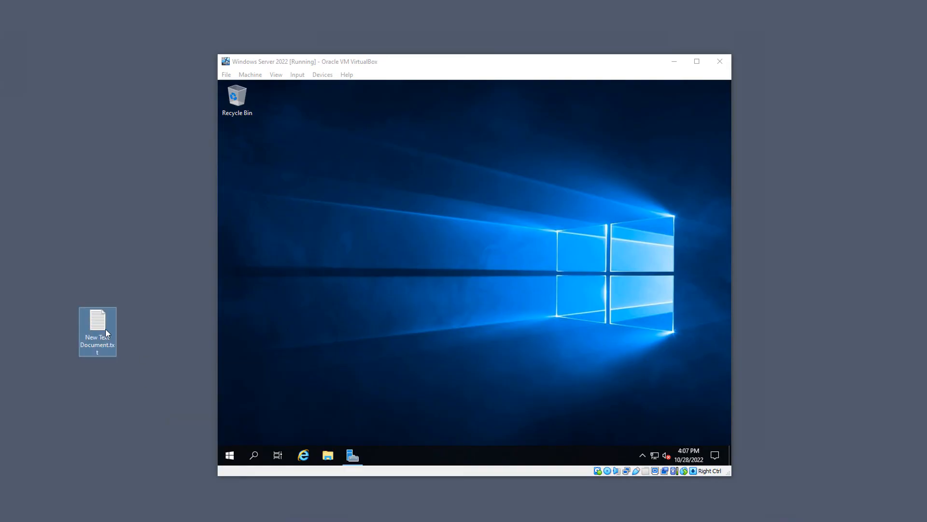
mouse_move(98, 322)
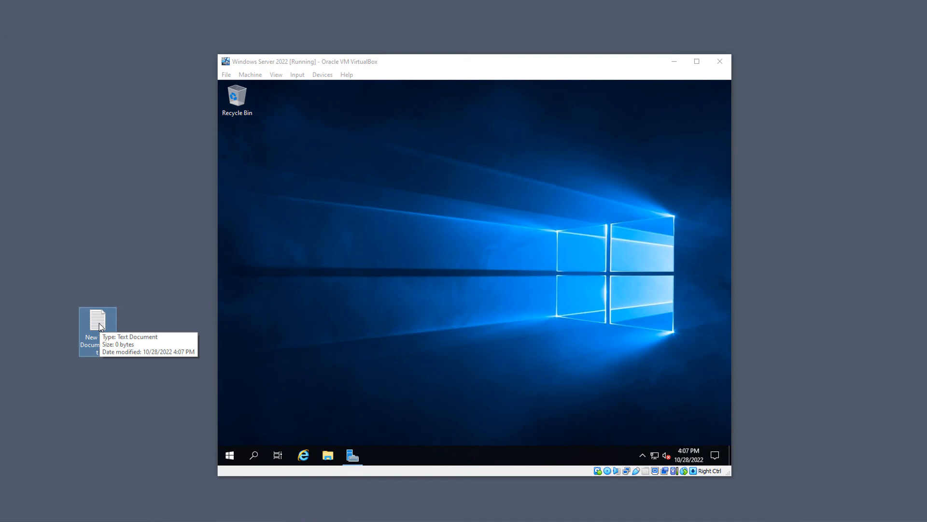
Drag New Text Document.txt from the host desktop onto the guest desktop.
drag(97, 319, 368, 311)
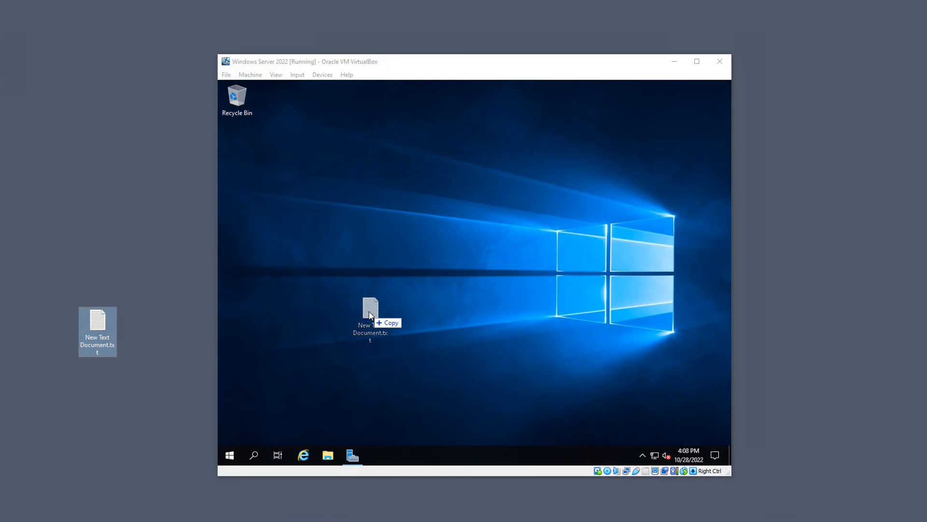
drag(369, 316, 244, 322)
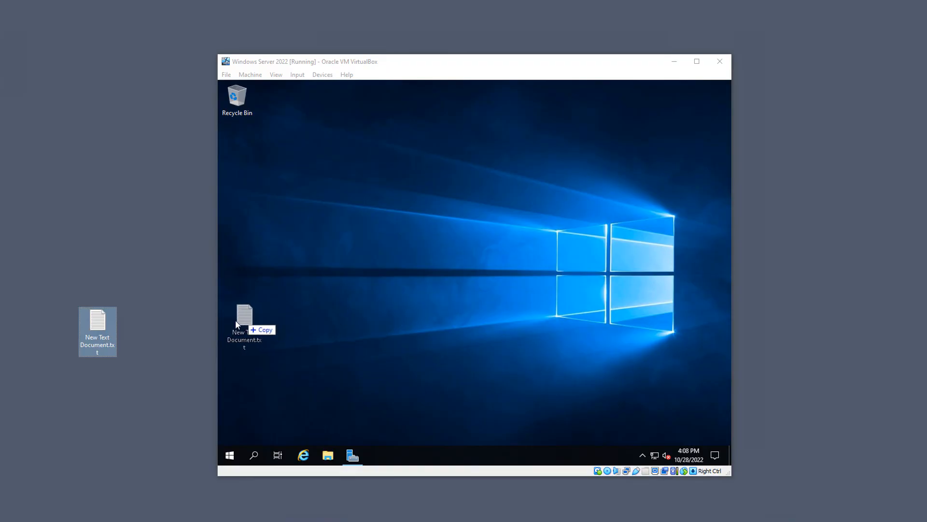
drag(245, 319, 193, 322)
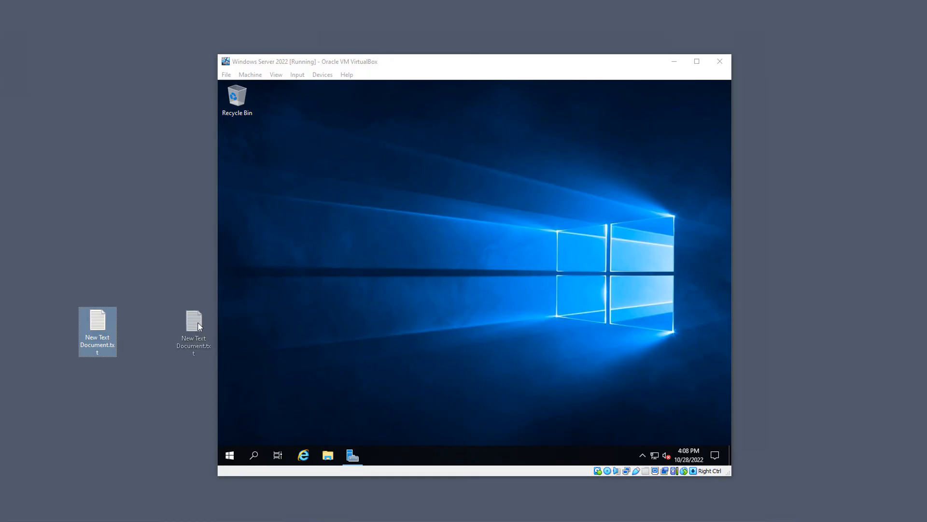
drag(193, 327, 208, 319)
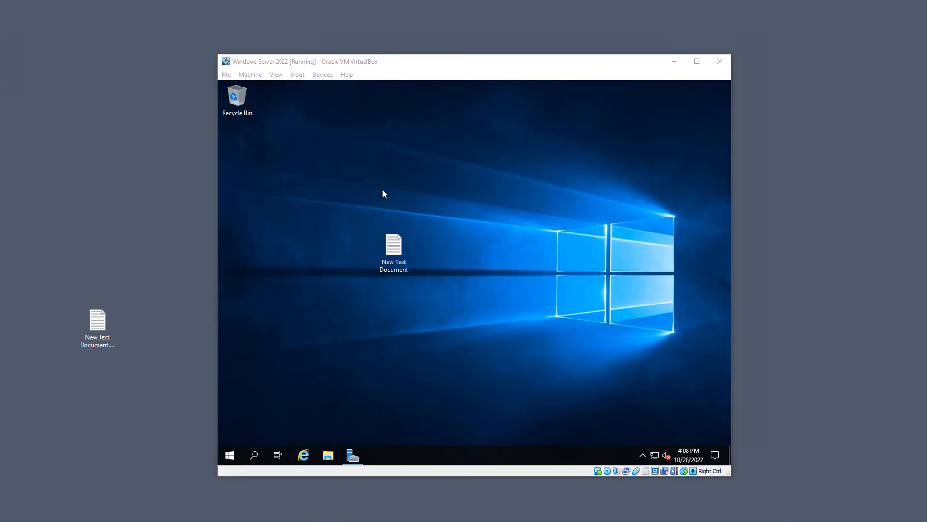
Type 'This is a test' in Notepad and select all of it.
text(T)
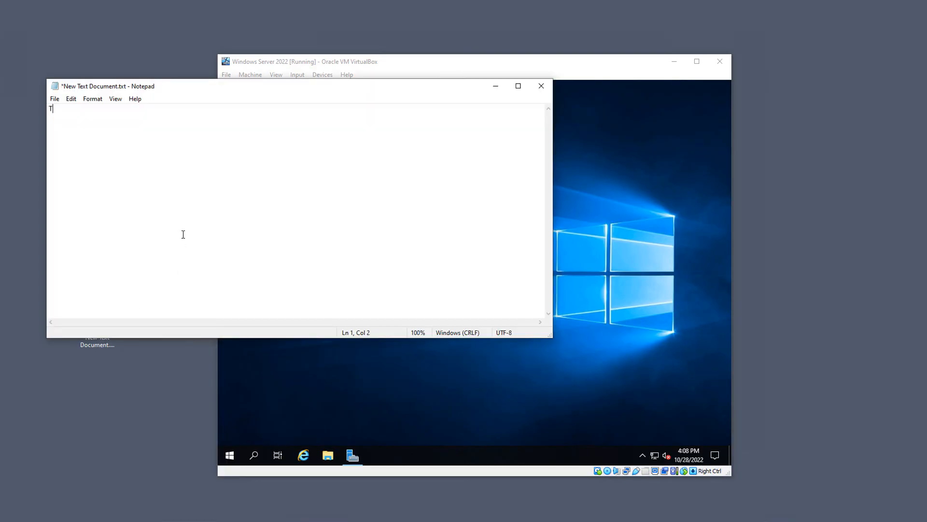
text(his is a test)
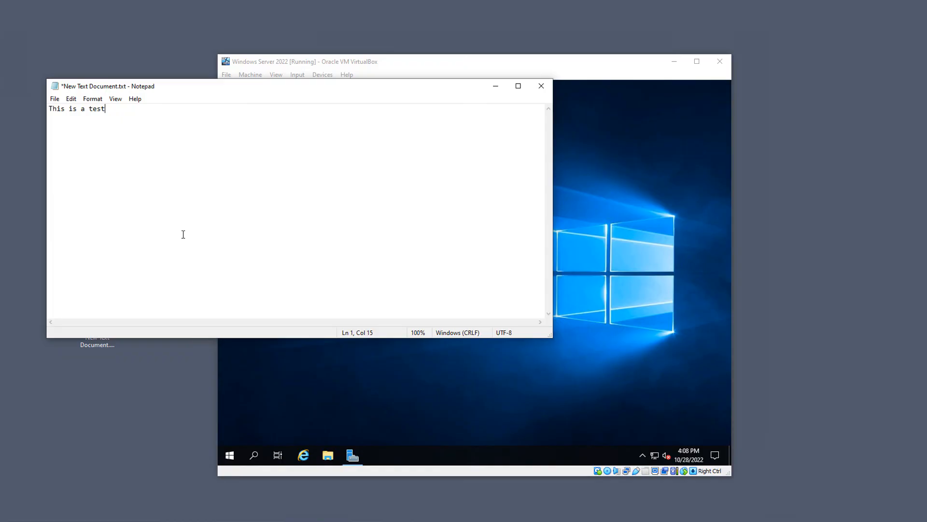
key(ctrl+a)
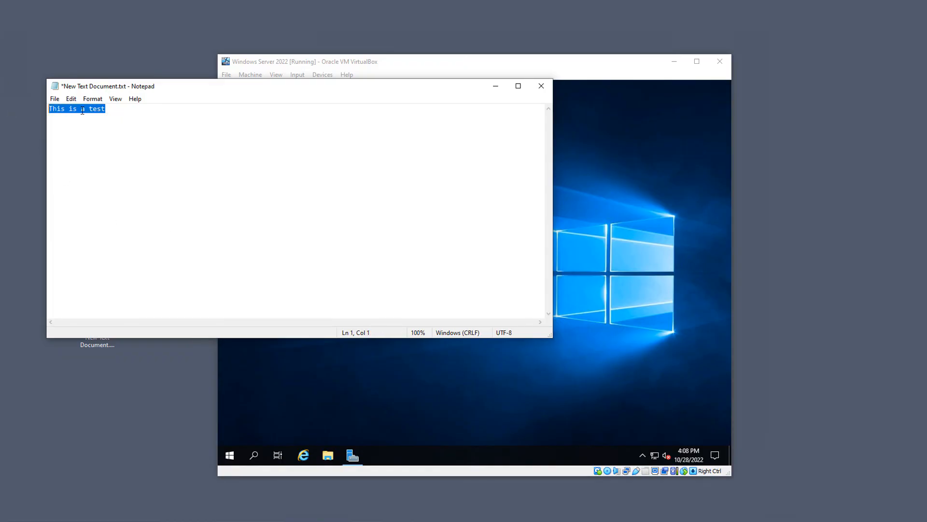
mouse_move(498, 87)
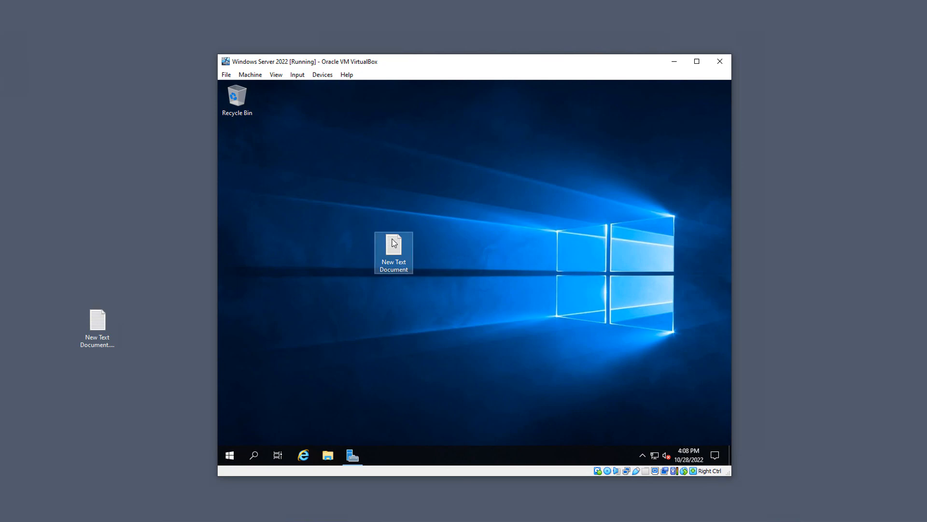
Open New Text Document on the guest desktop and enter 'This is a test'.
double_click(393, 243)
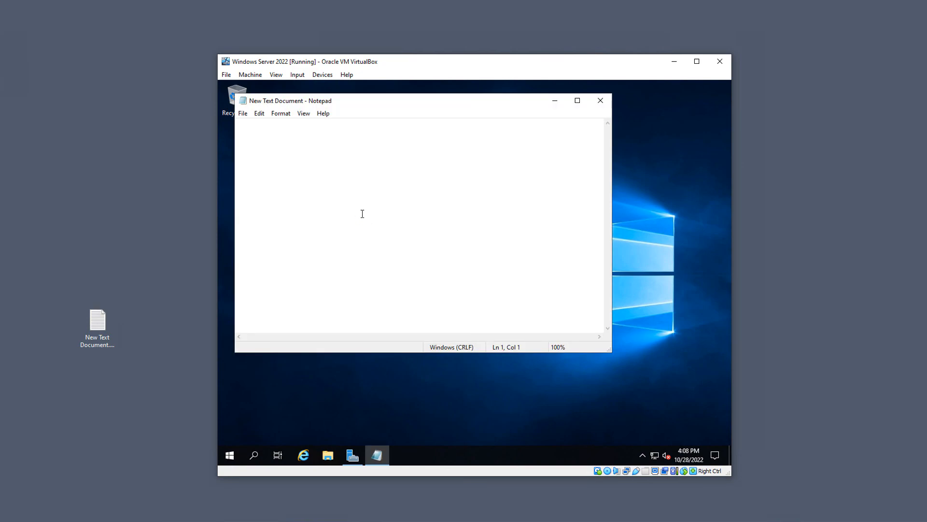
text(This is a test)
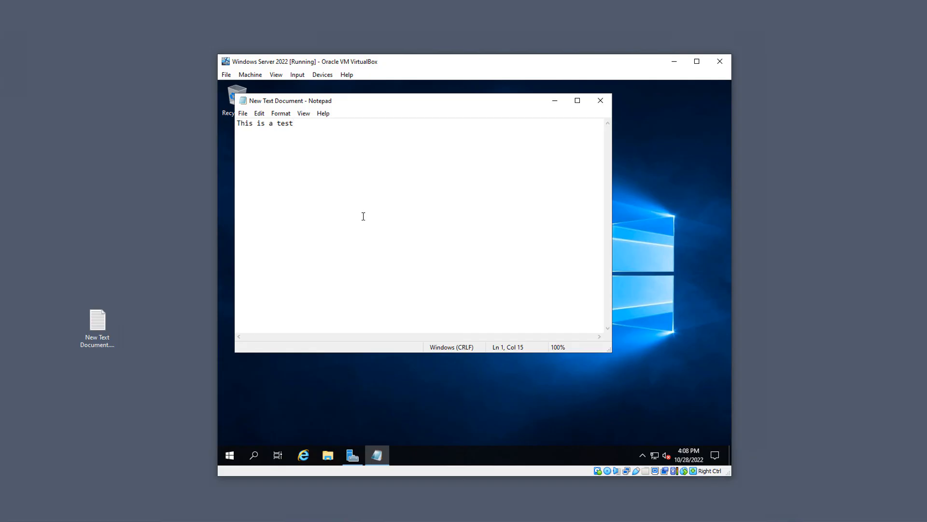